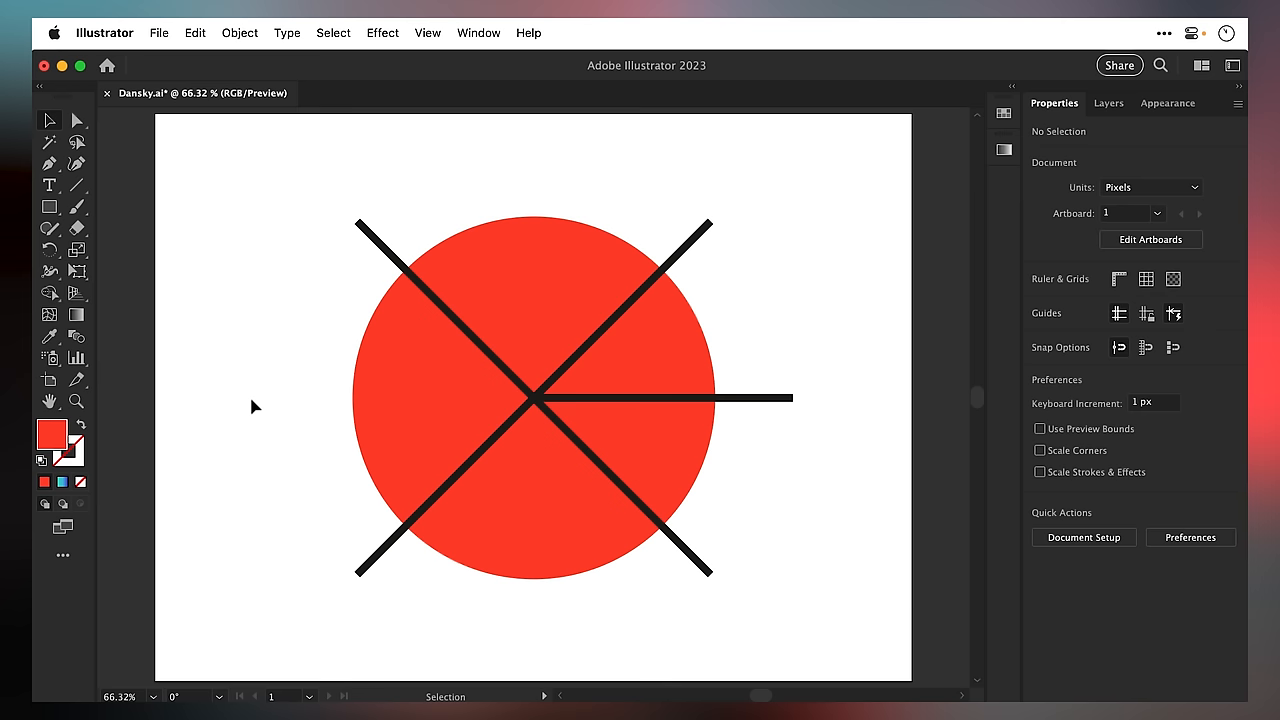
# - Divide the red circle along the crossing lines using Pathfinder Divide
pyautogui.press('cmd+y')
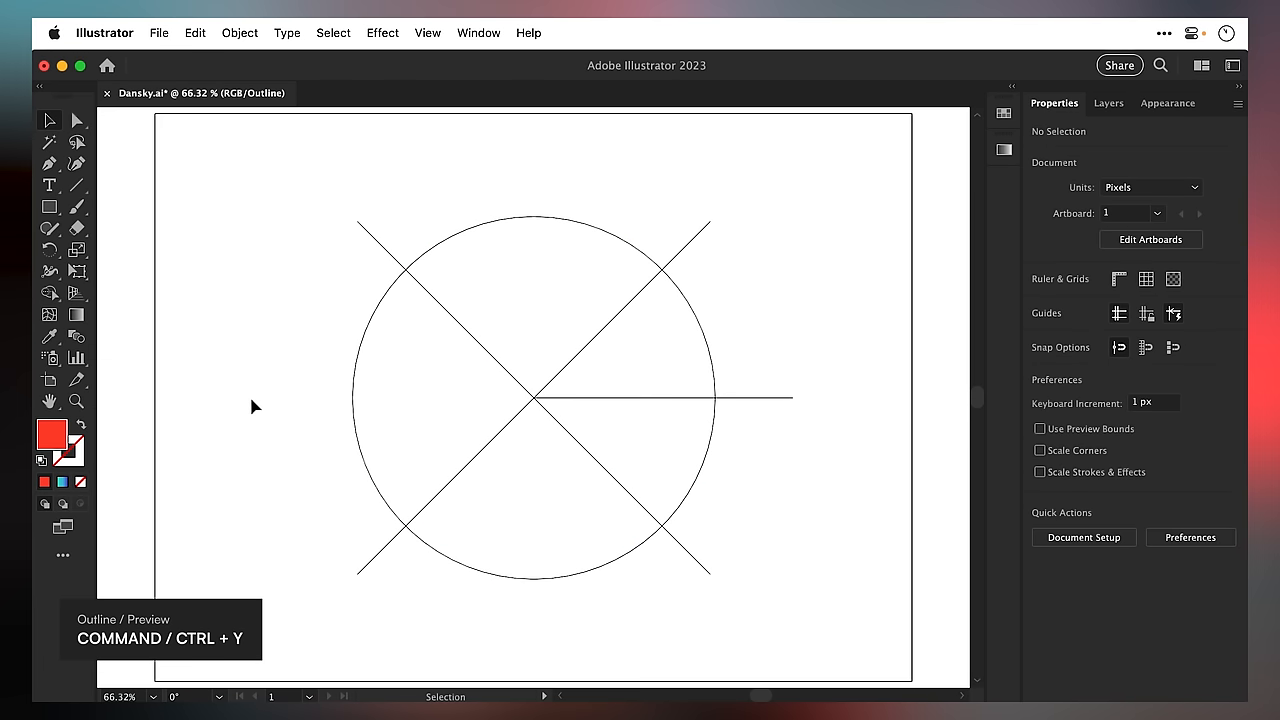
pyautogui.press('Cmd+Y')
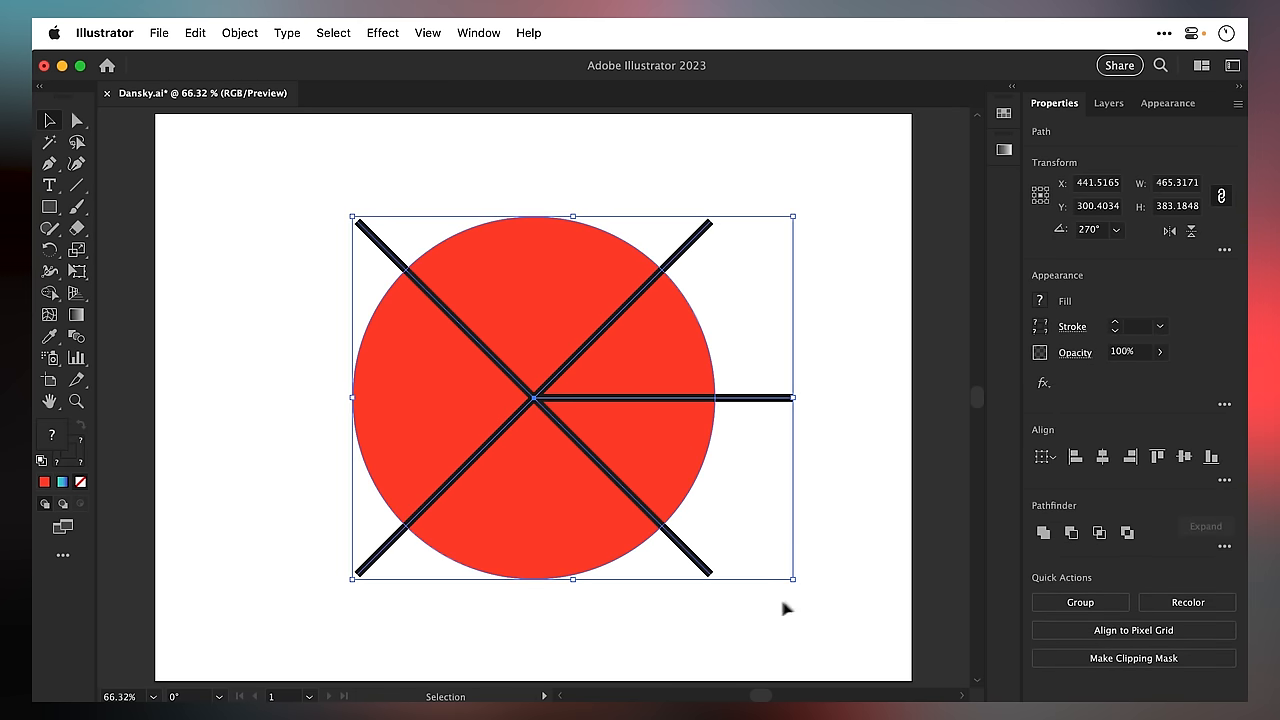
pyautogui.click(1221, 552)
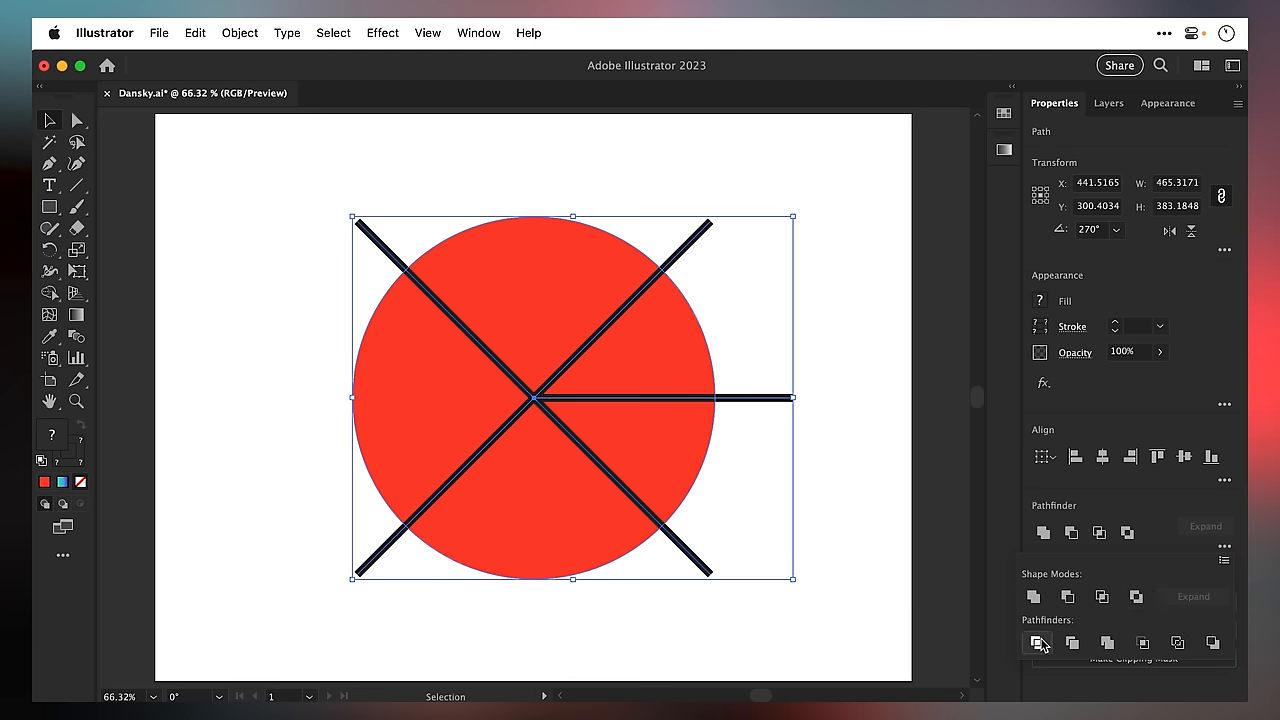
pyautogui.click(1035, 643)
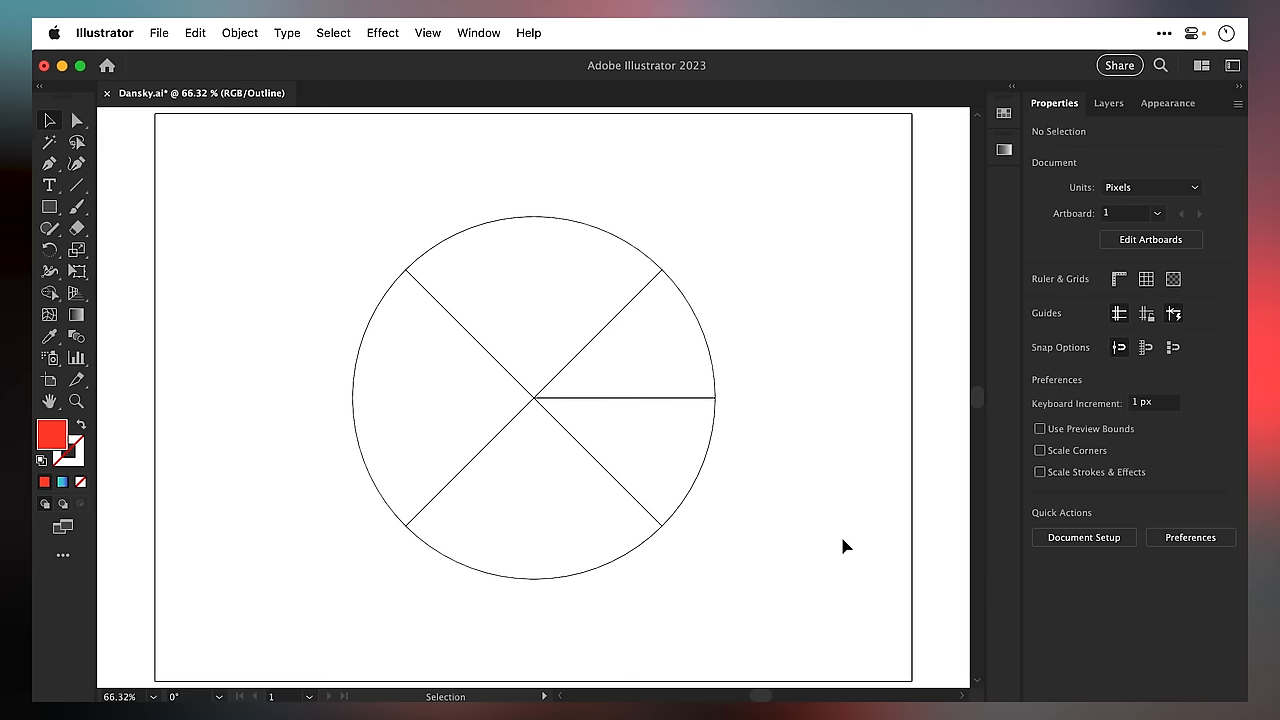
pyautogui.moveTo(702, 497)
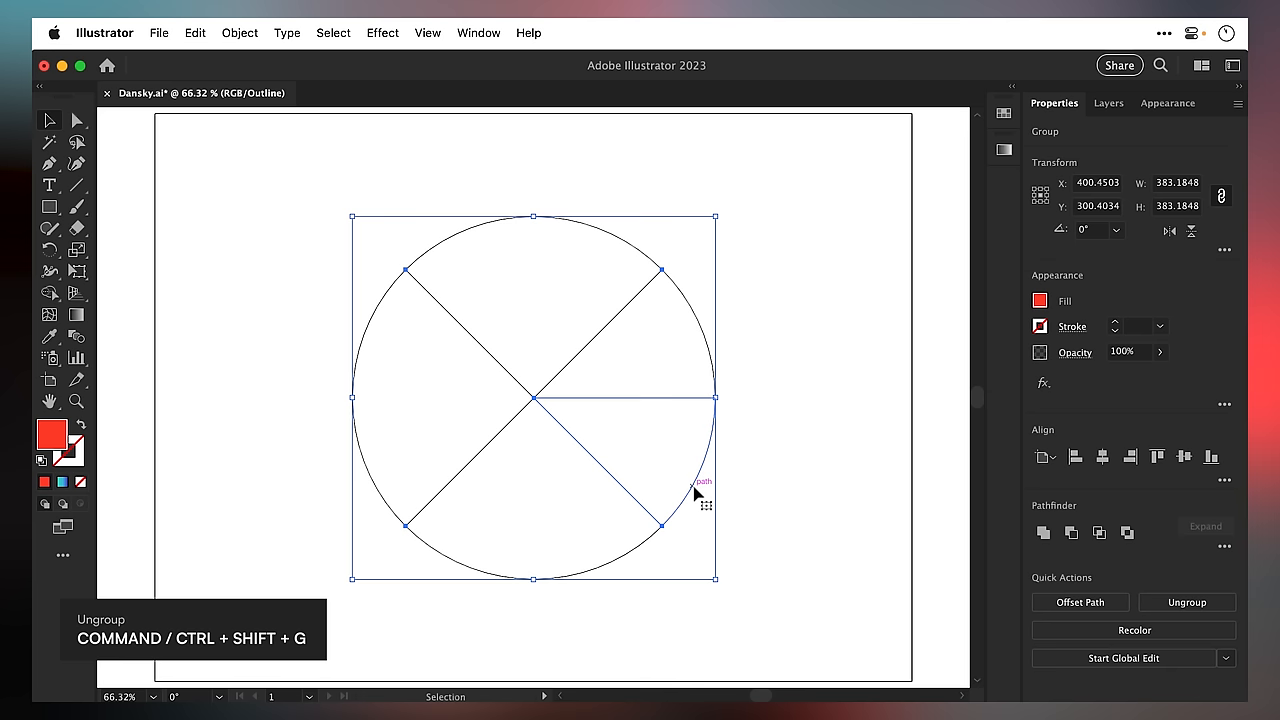
# - Ungroup the divided result into five separate pie-segment paths
pyautogui.press('cmd+shift+g')
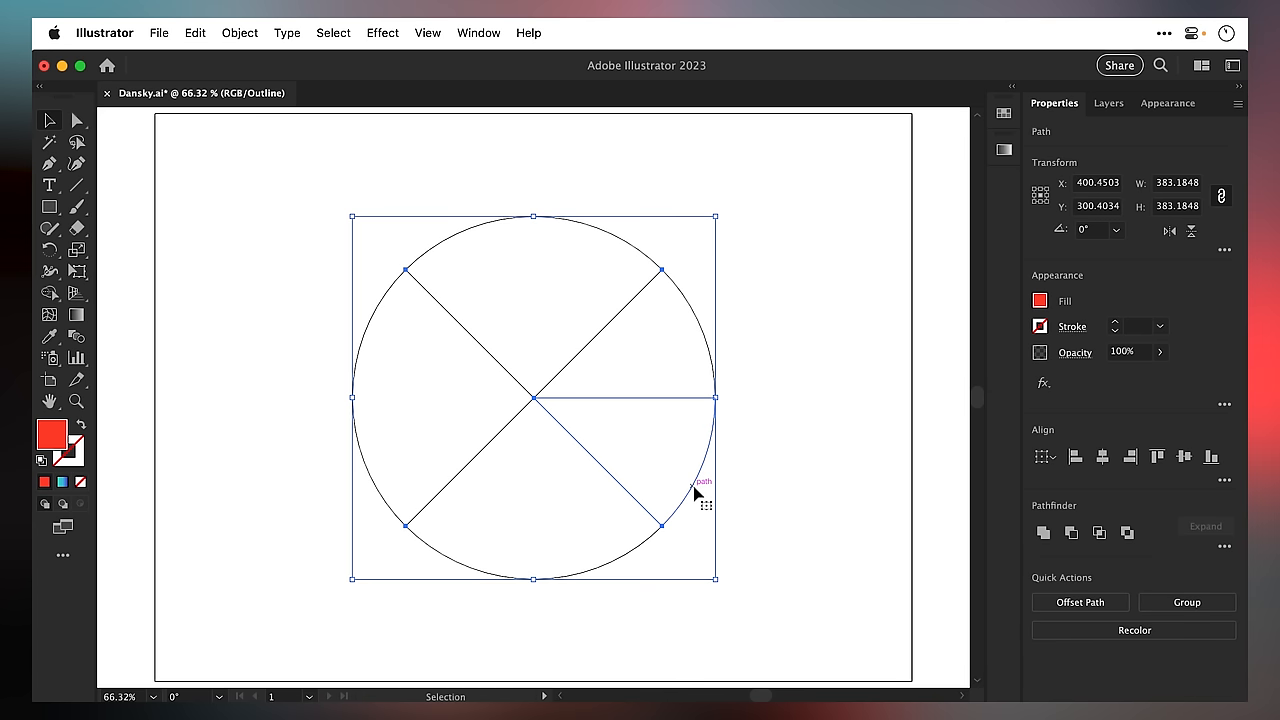